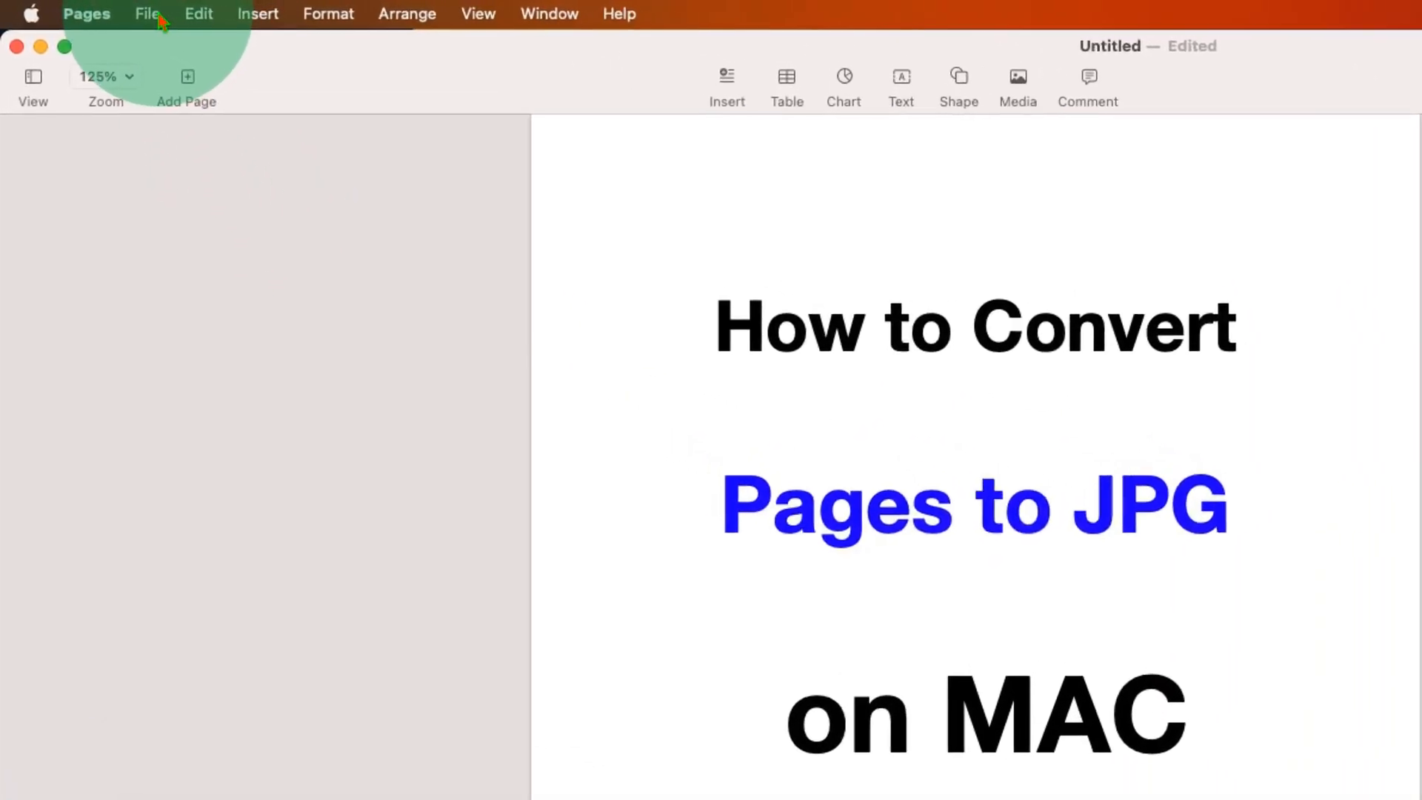
- Start a PDF export of the document with Image Quality set to Best
{"action": "left_click", "coordinate": [148, 13]}
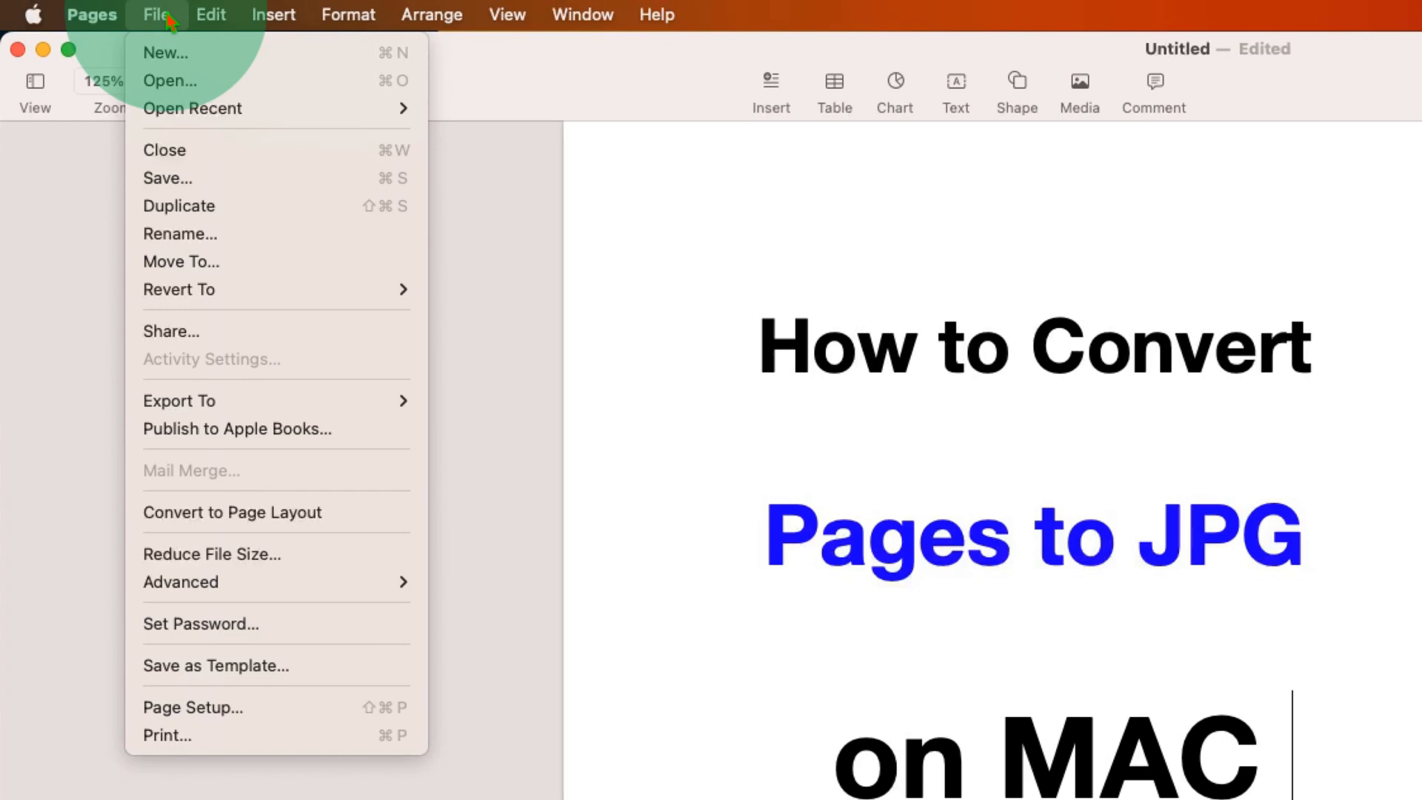
{"action": "mouse_move", "coordinate": [180, 400]}
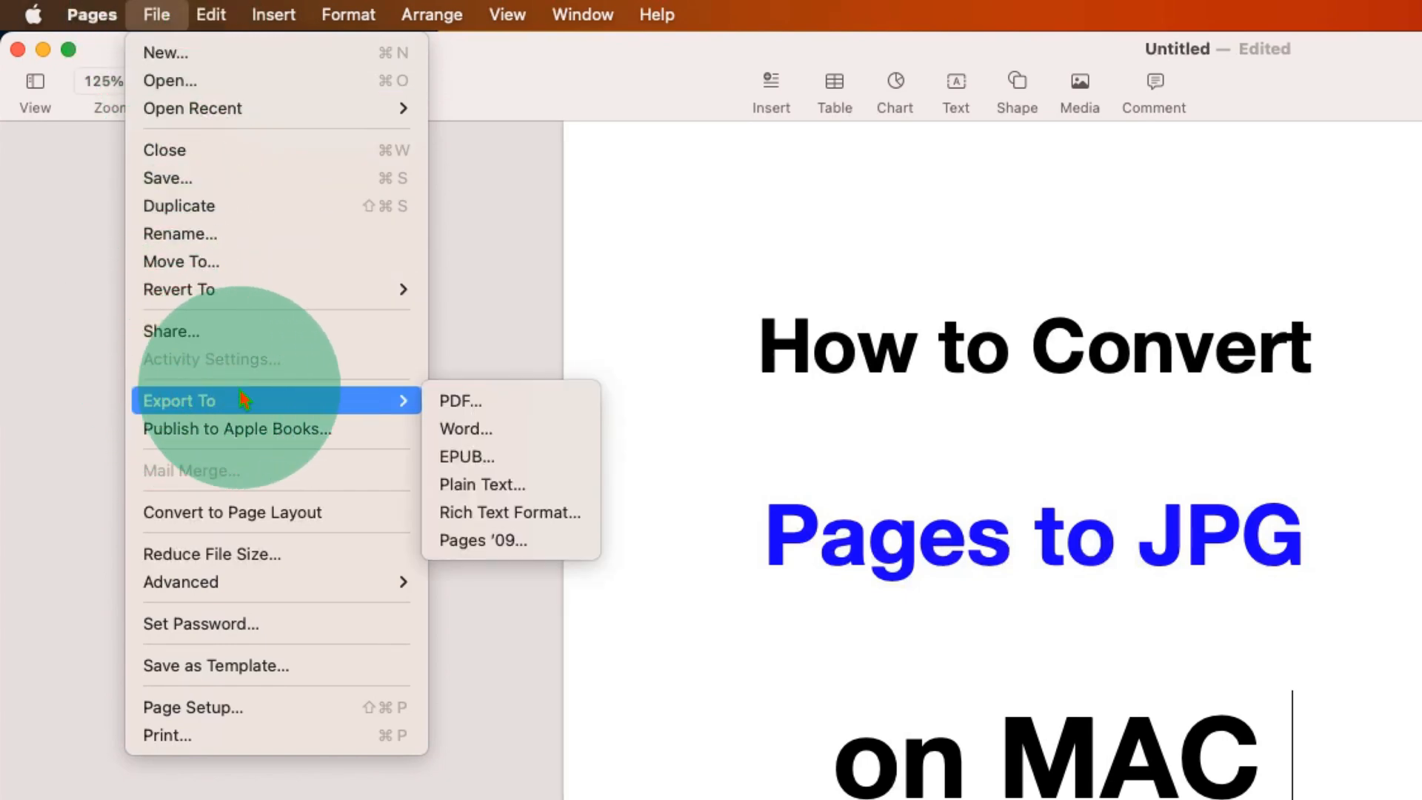
{"action": "mouse_move", "coordinate": [495, 401]}
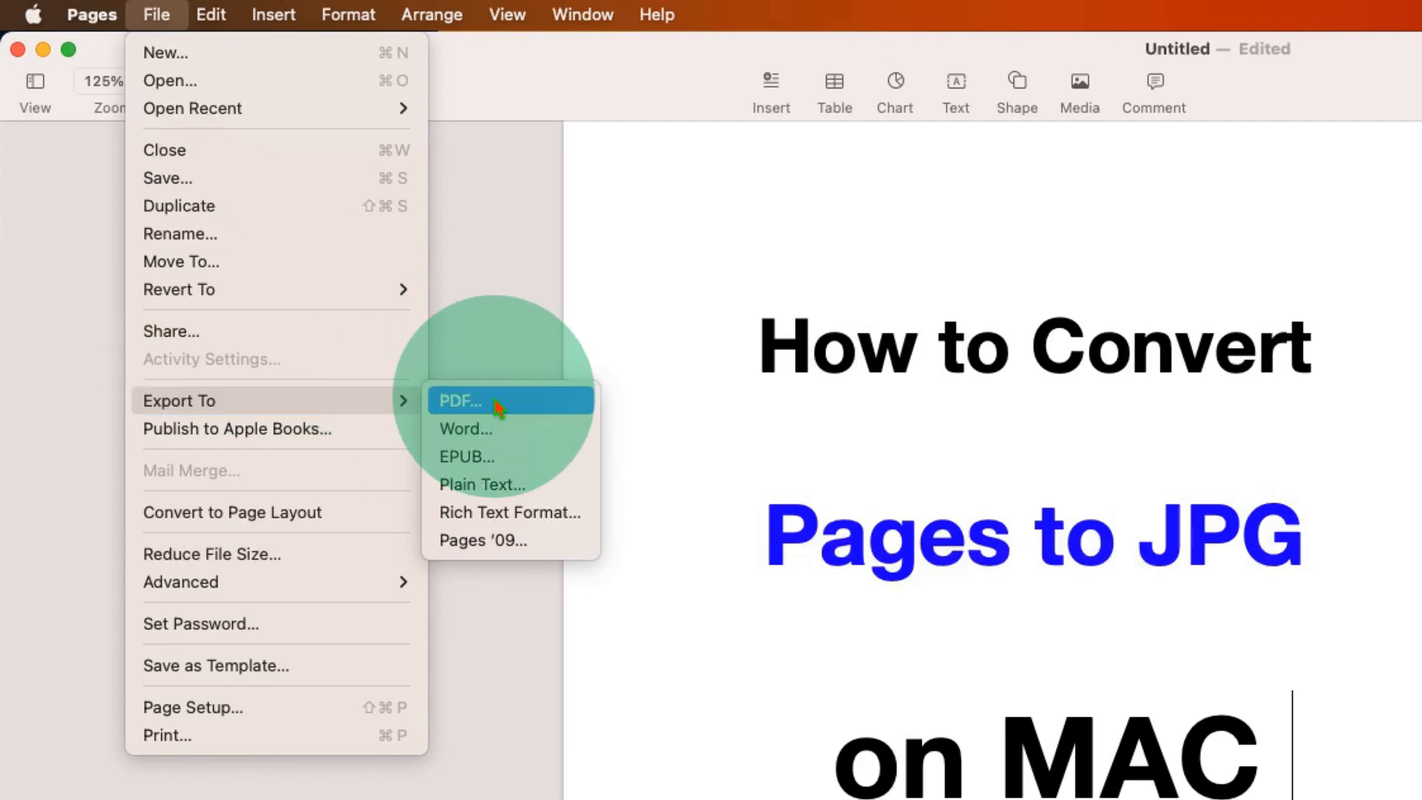
{"action": "left_click", "coordinate": [463, 402]}
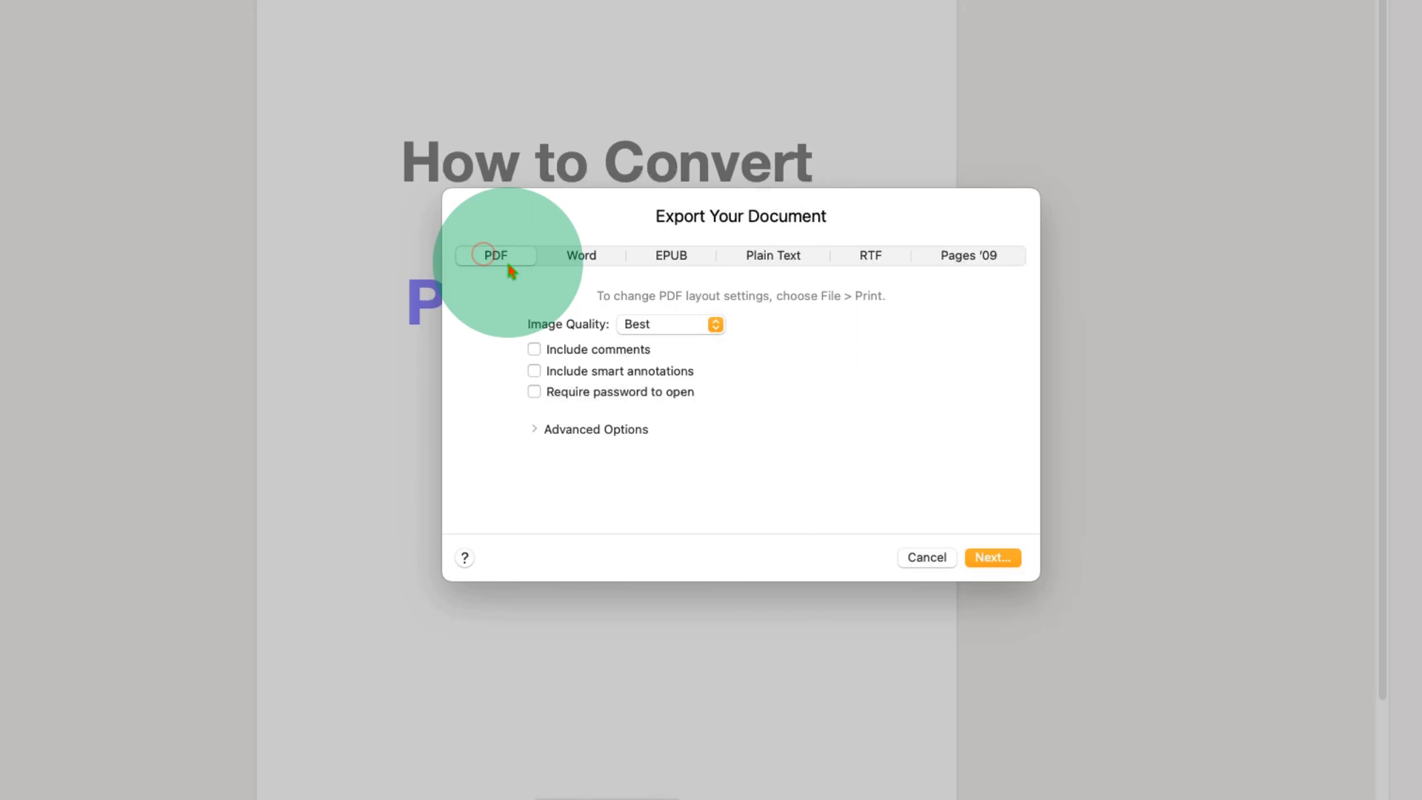
{"action": "left_click", "coordinate": [669, 325]}
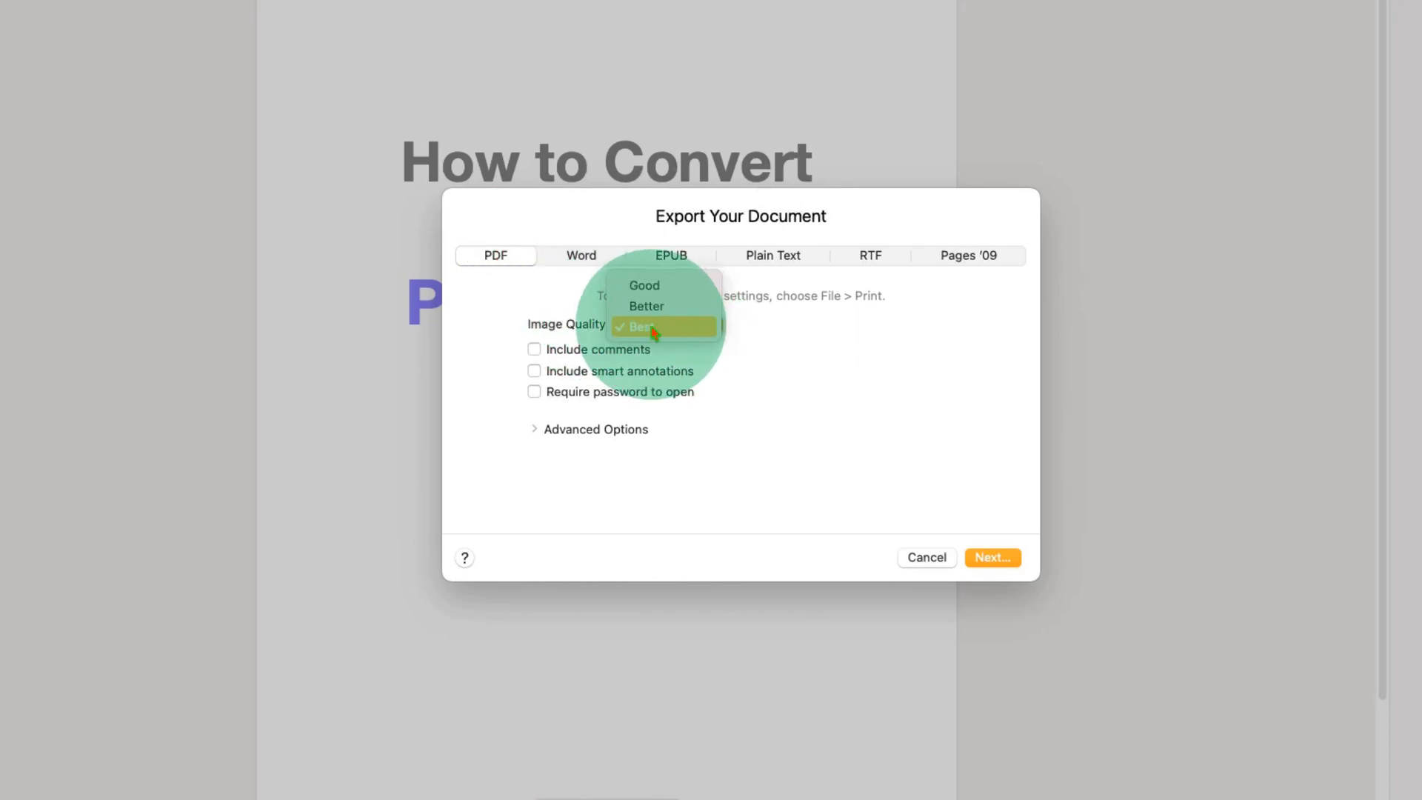
{"action": "left_click", "coordinate": [645, 326]}
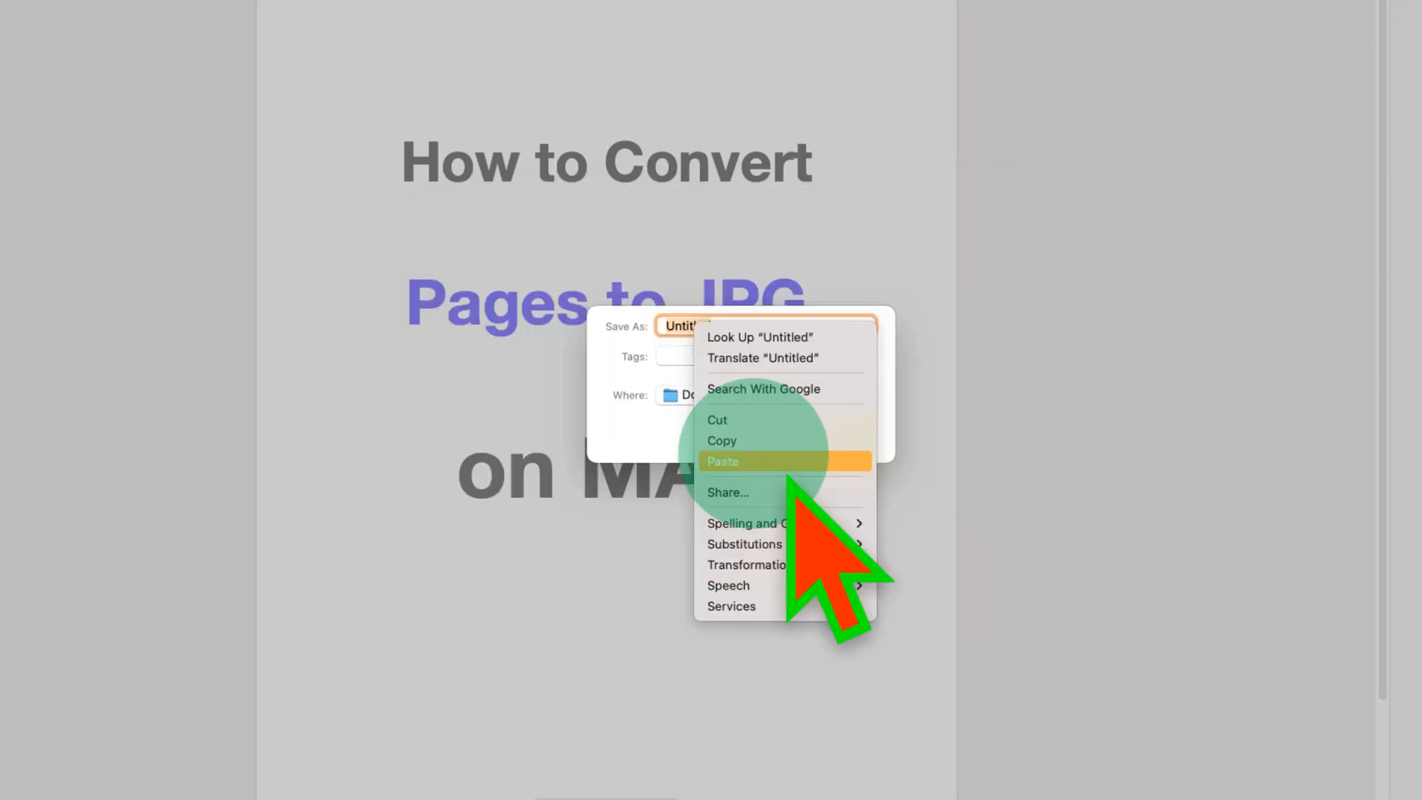
- Export the PDF to the Desktop named 'how to convert pages to jpg on mac'
{"action": "left_click", "coordinate": [722, 461]}
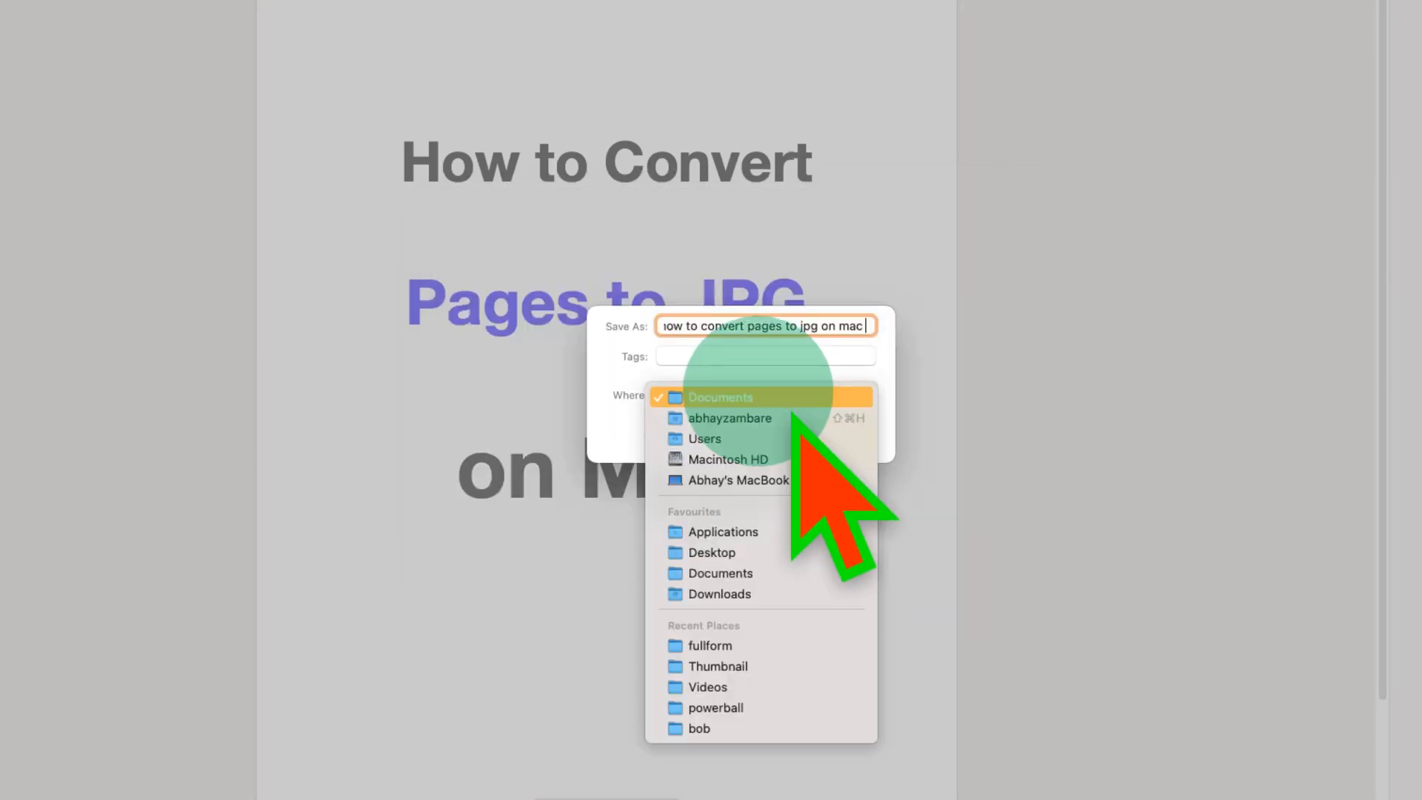
{"action": "left_click", "coordinate": [713, 551]}
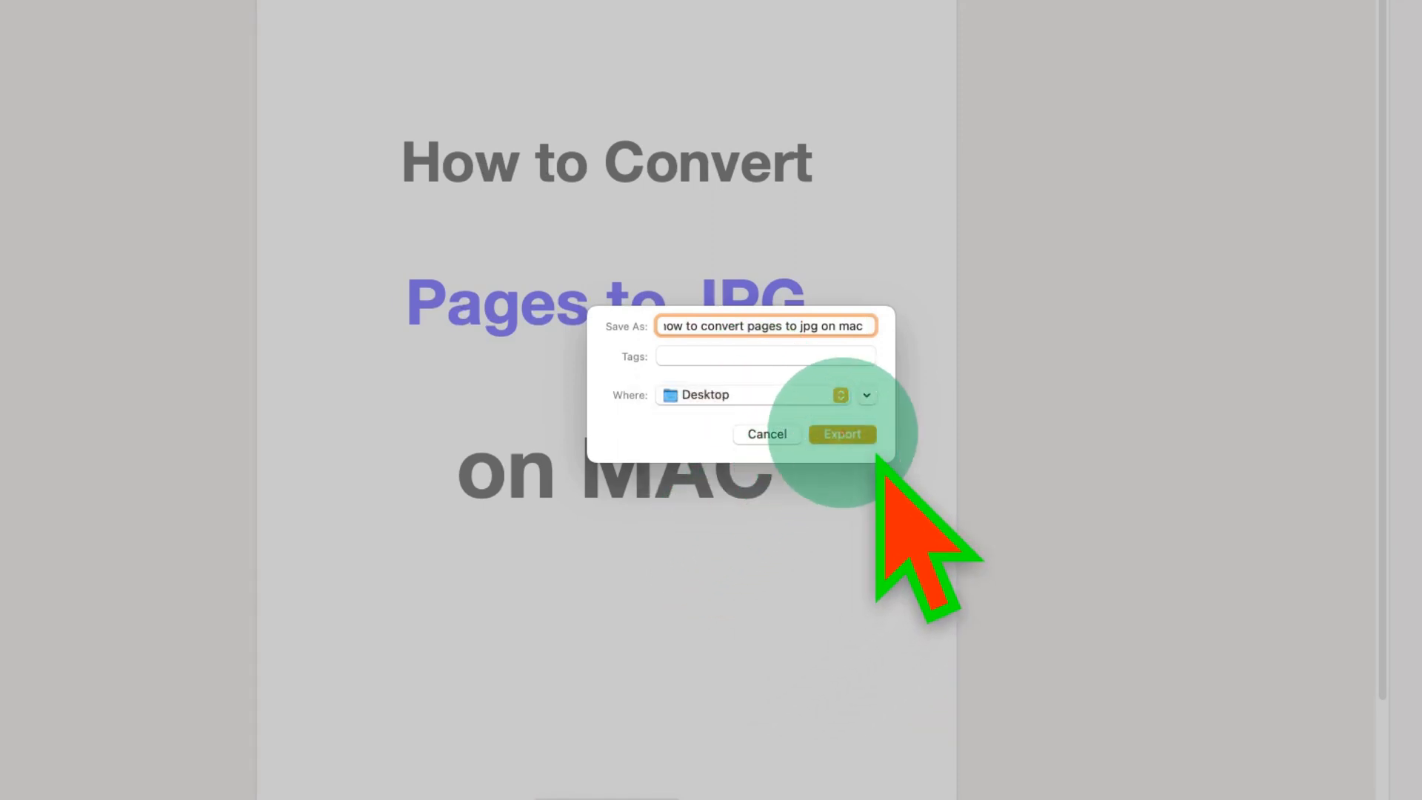
{"action": "left_click", "coordinate": [841, 434]}
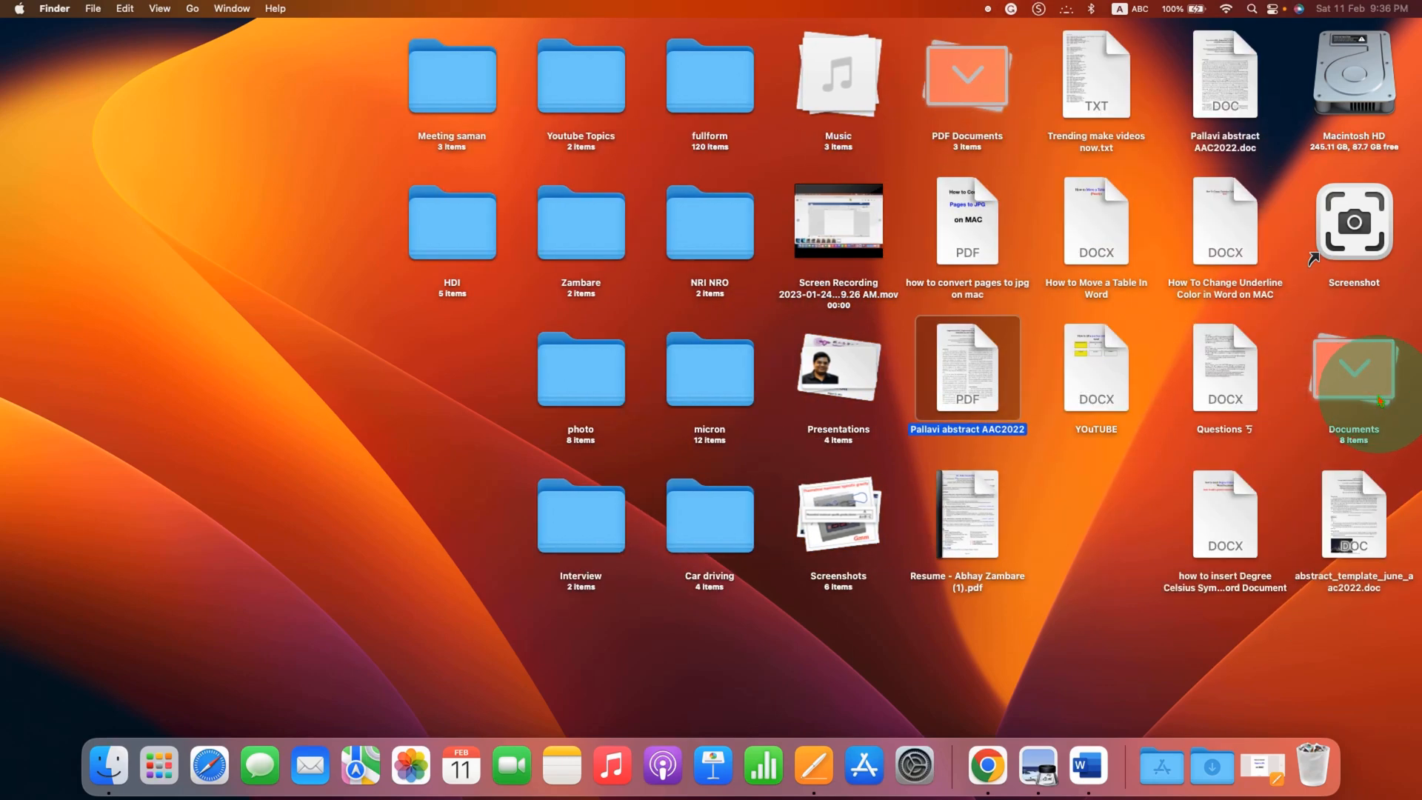
- Open the exported PDF from the desktop with Preview
{"action": "left_click", "coordinate": [966, 220]}
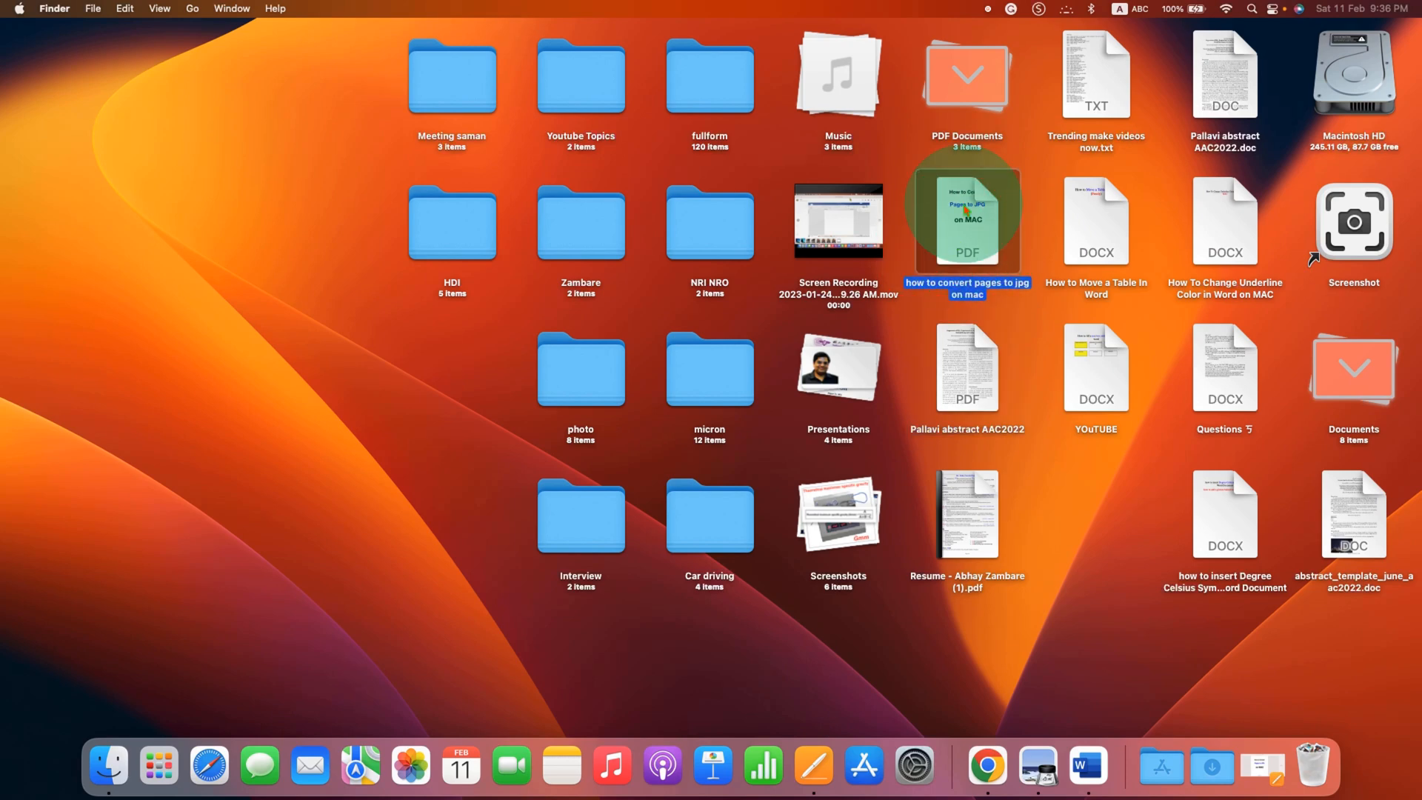
{"action": "right_click", "coordinate": [966, 219]}
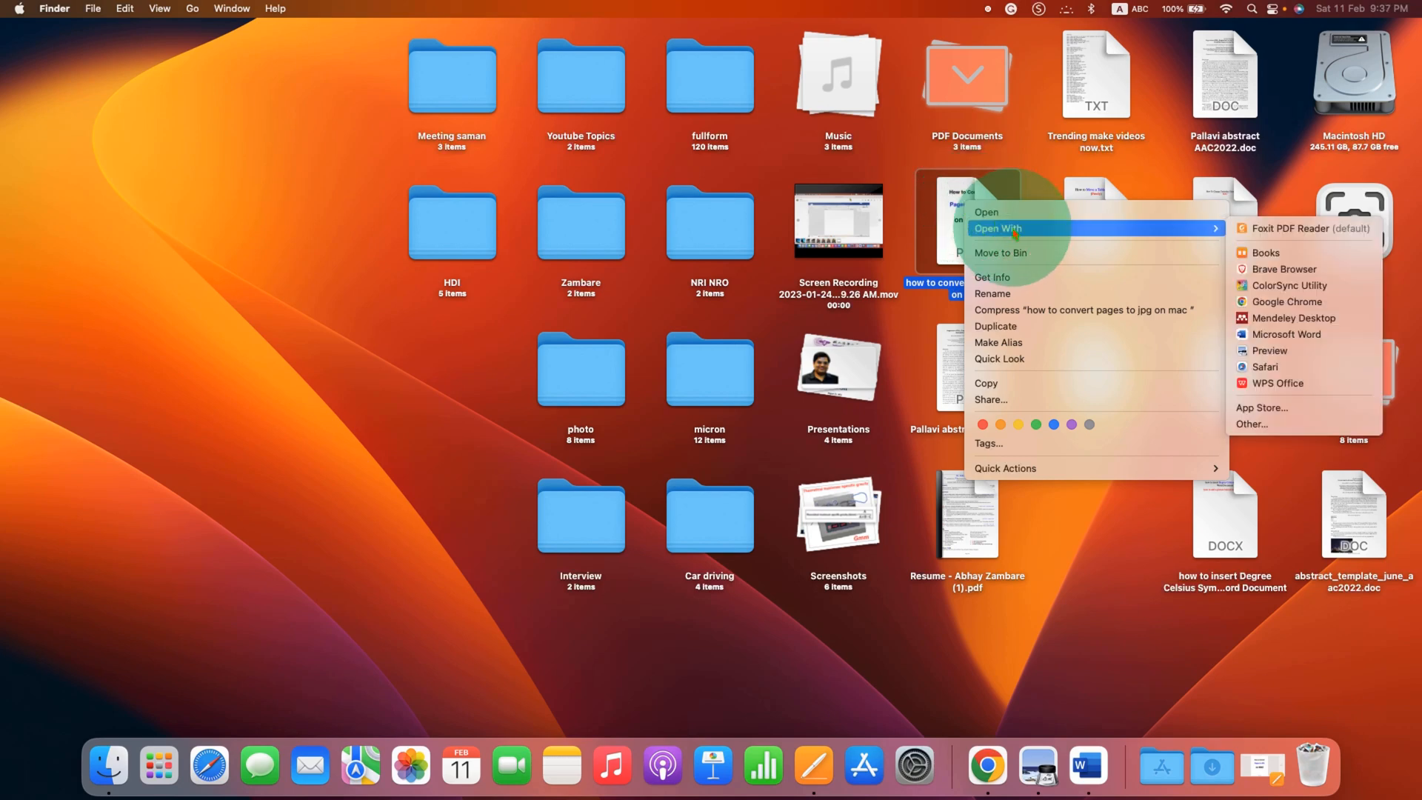
{"action": "mouse_move", "coordinate": [1269, 349]}
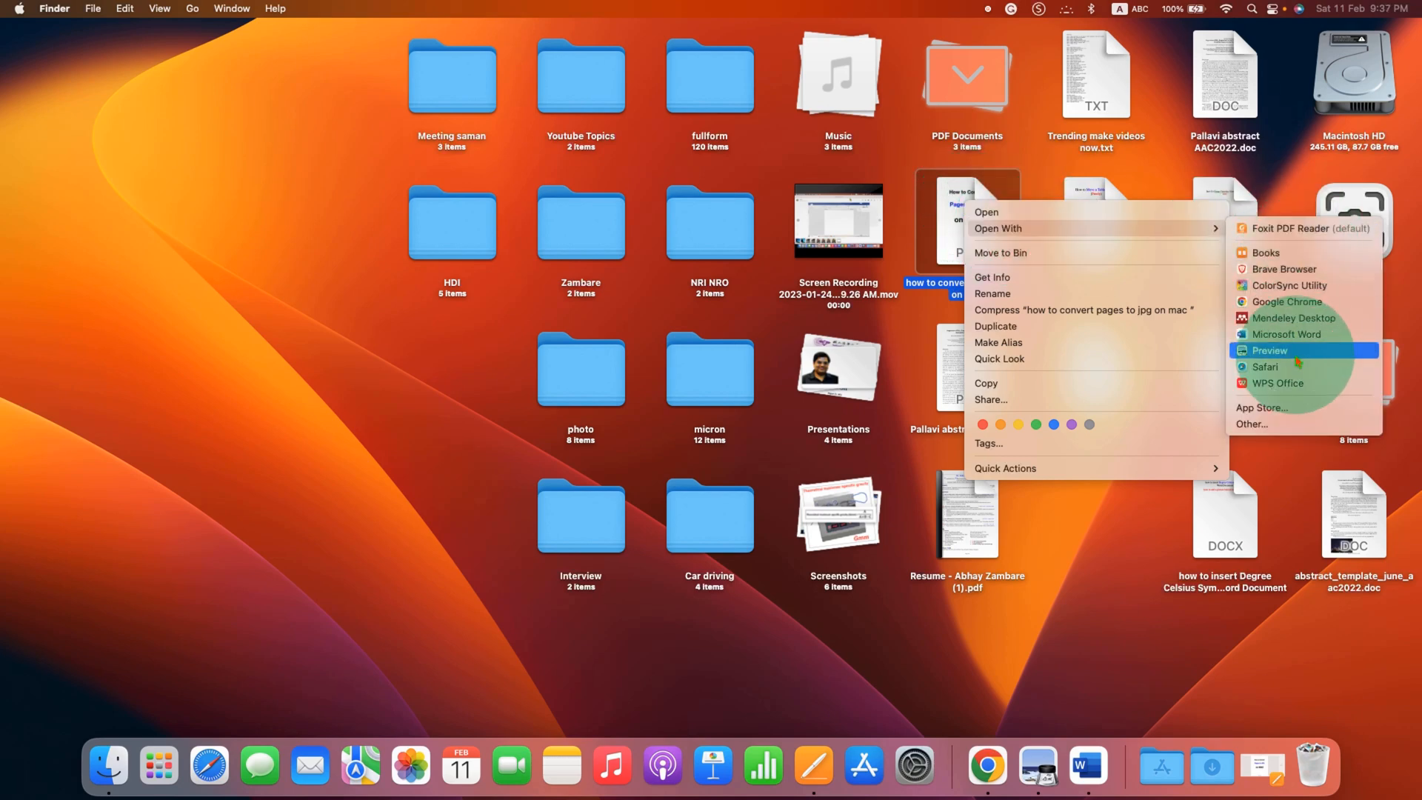
{"action": "left_click", "coordinate": [1269, 350]}
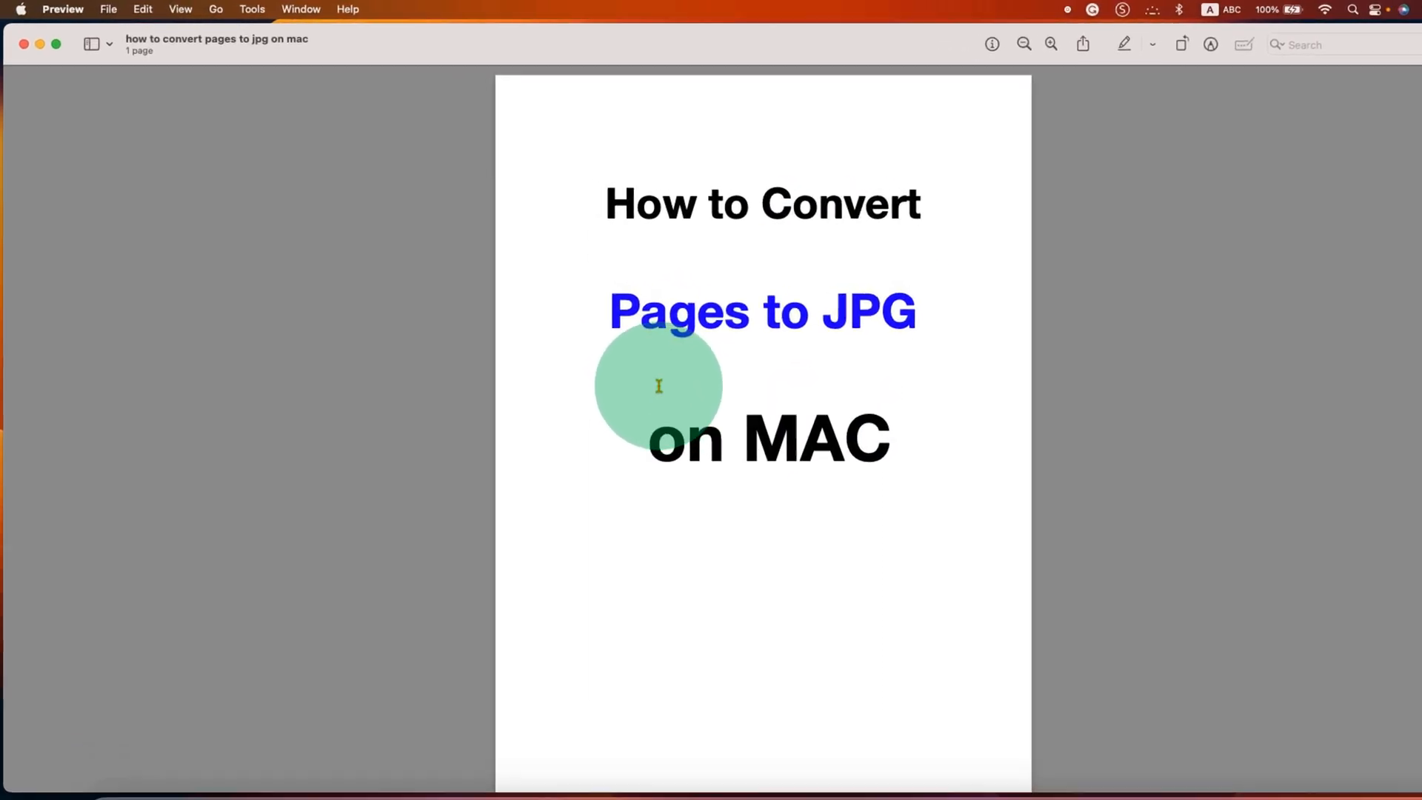
- Show the page thumbnails sidebar in Preview and bring up the page thumbnail's actions
{"action": "left_click", "coordinate": [1050, 43]}
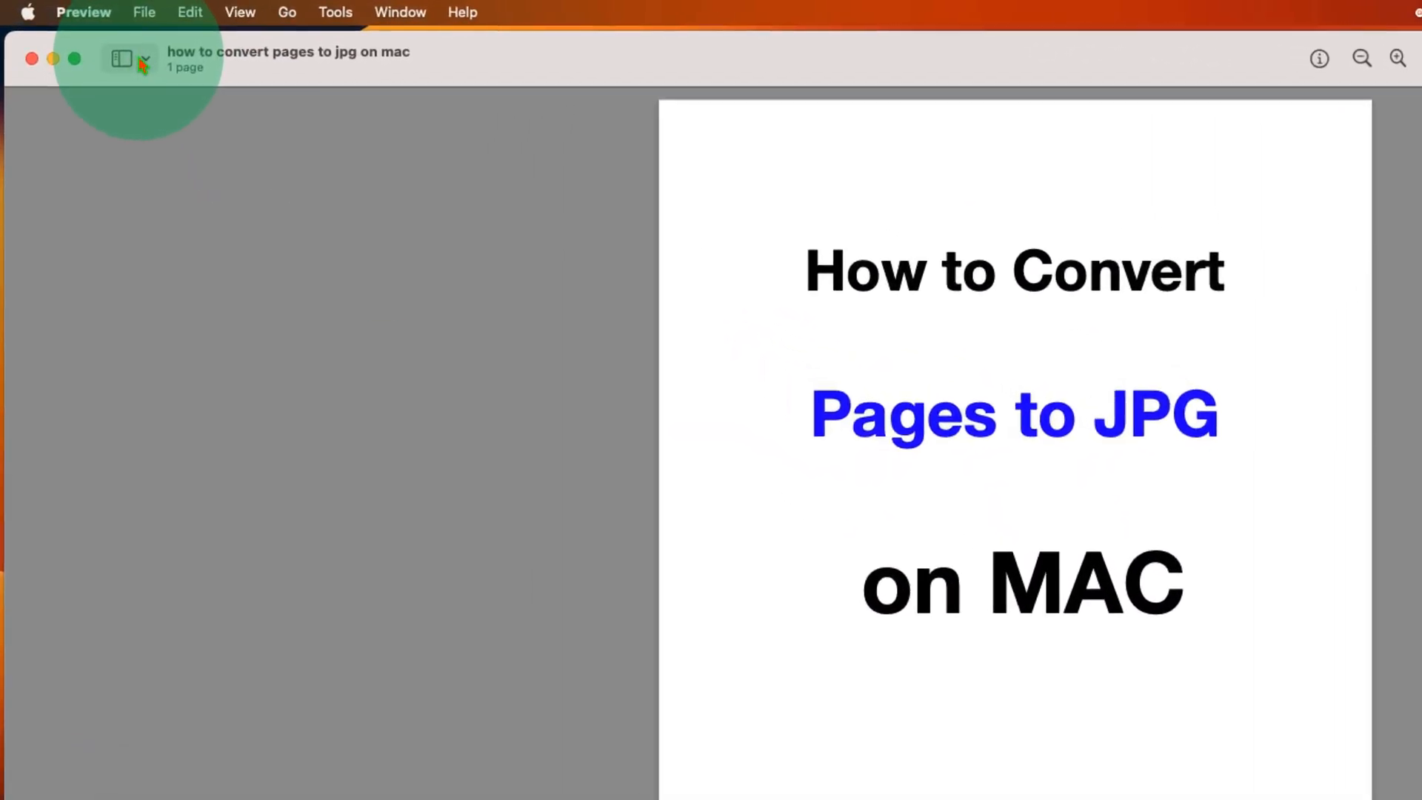
{"action": "left_click", "coordinate": [144, 57]}
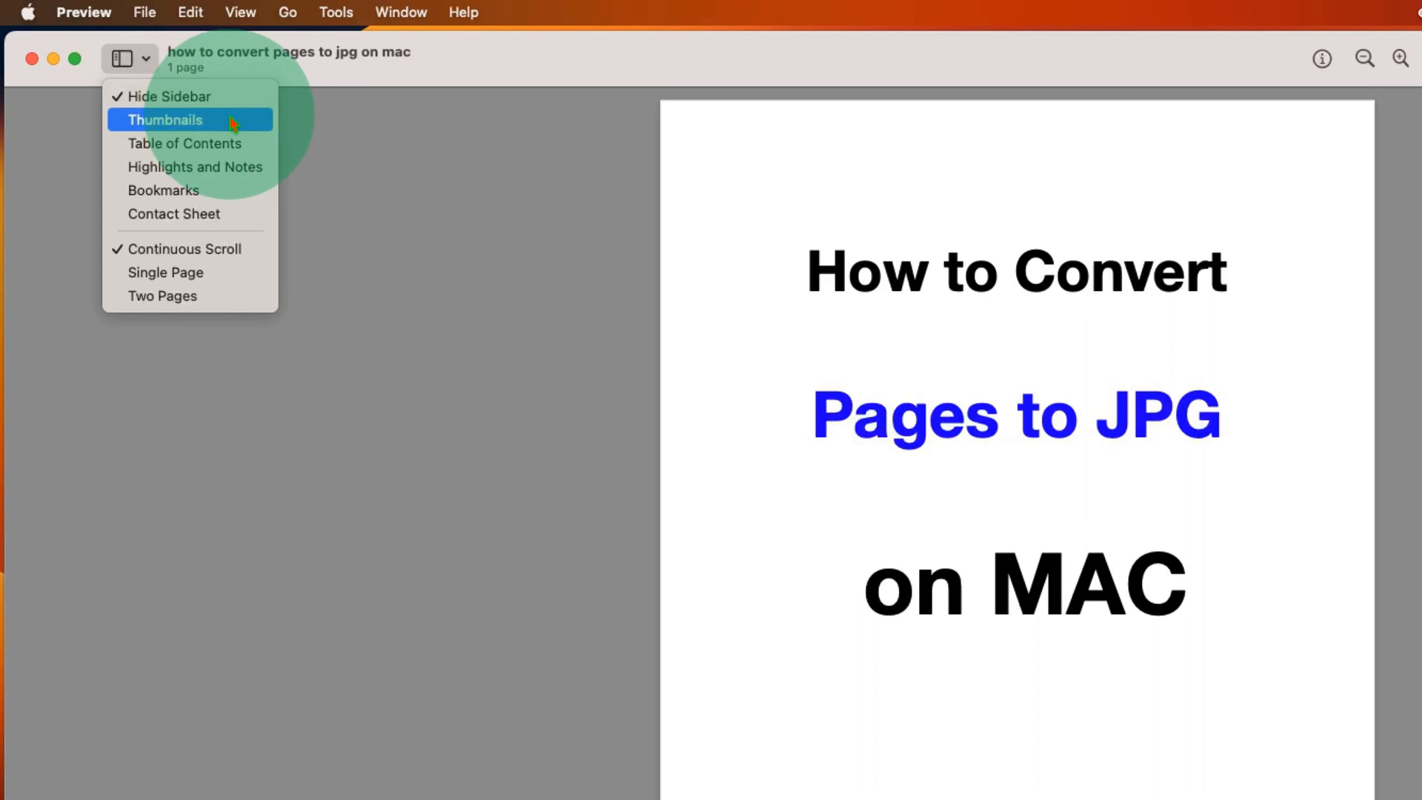
{"action": "left_click", "coordinate": [165, 120]}
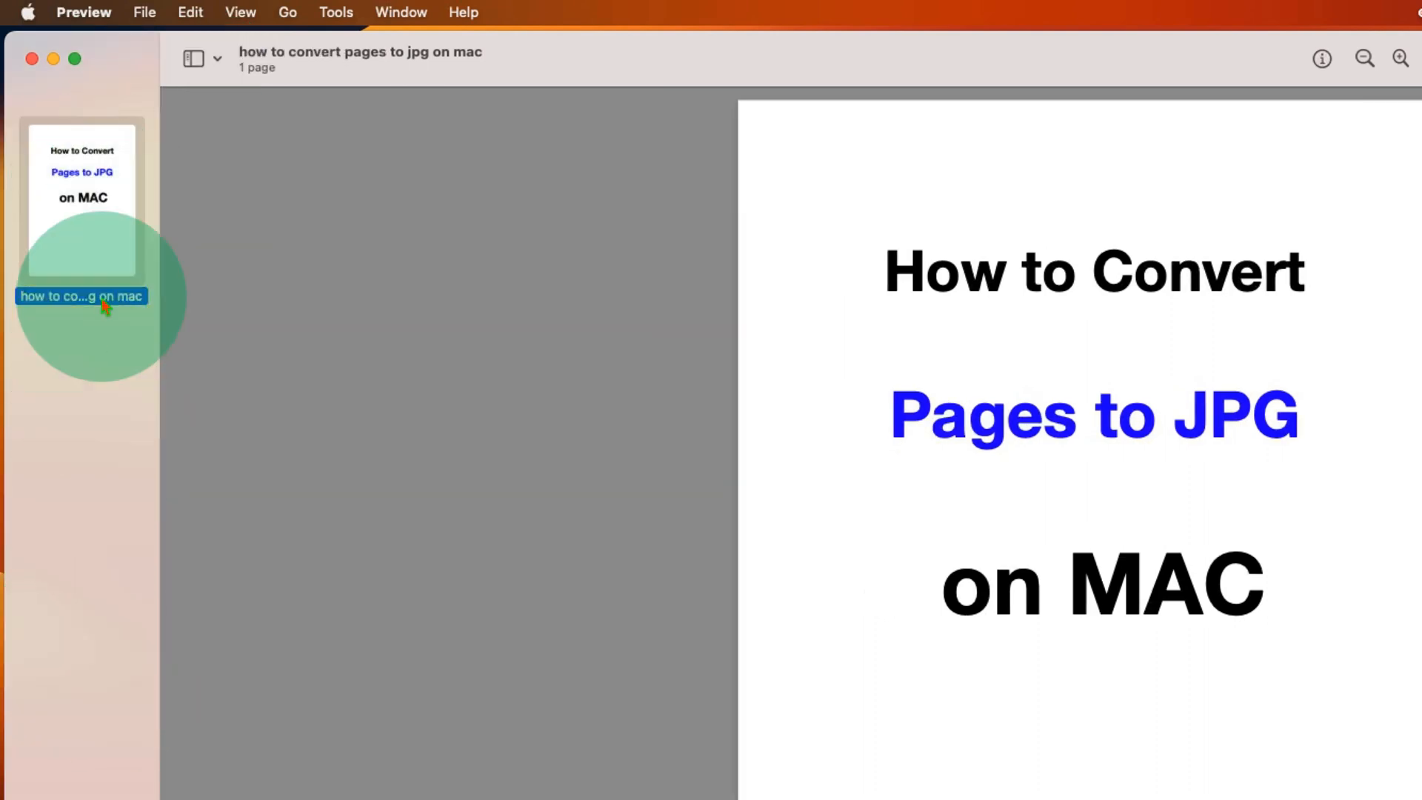
{"action": "right_click", "coordinate": [79, 295]}
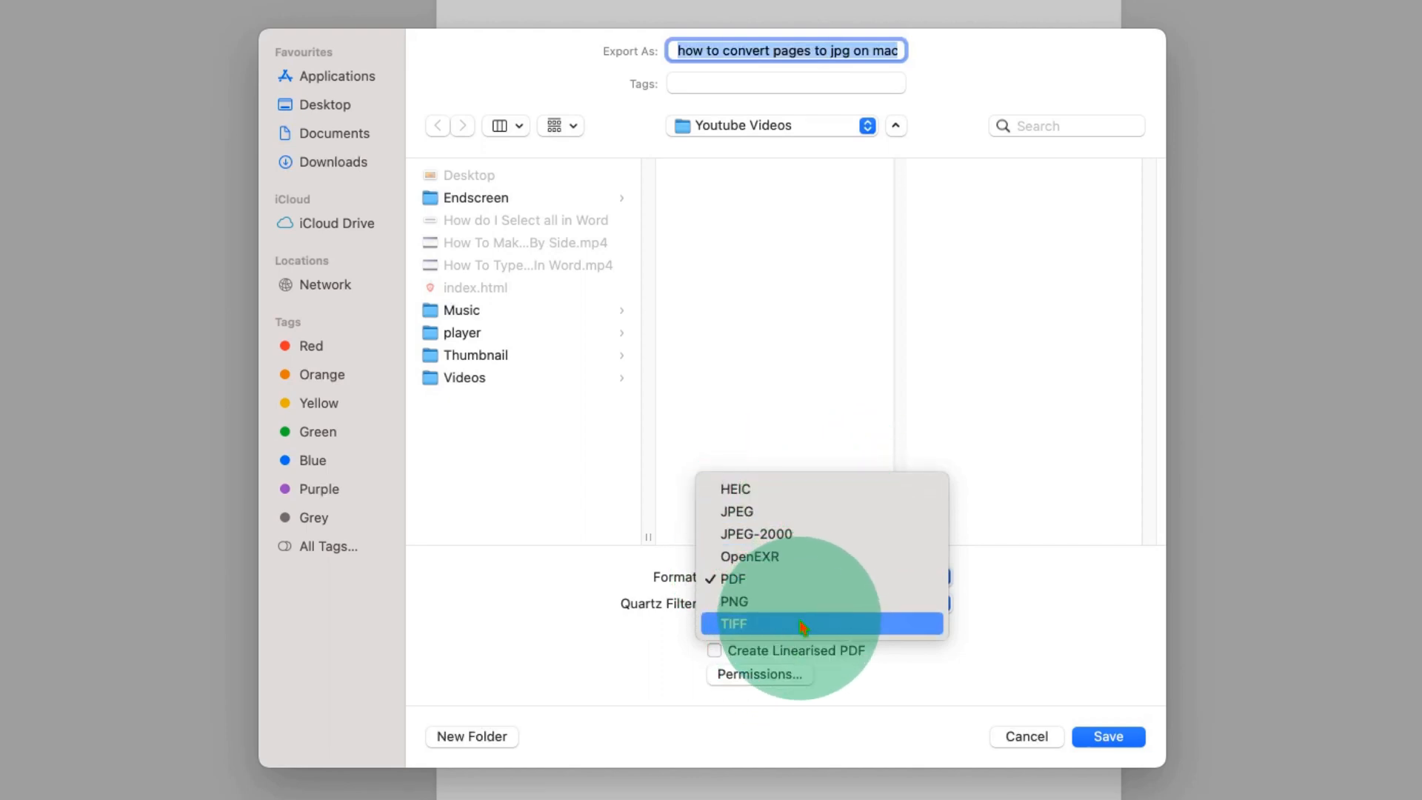
{"action": "mouse_move", "coordinate": [789, 511]}
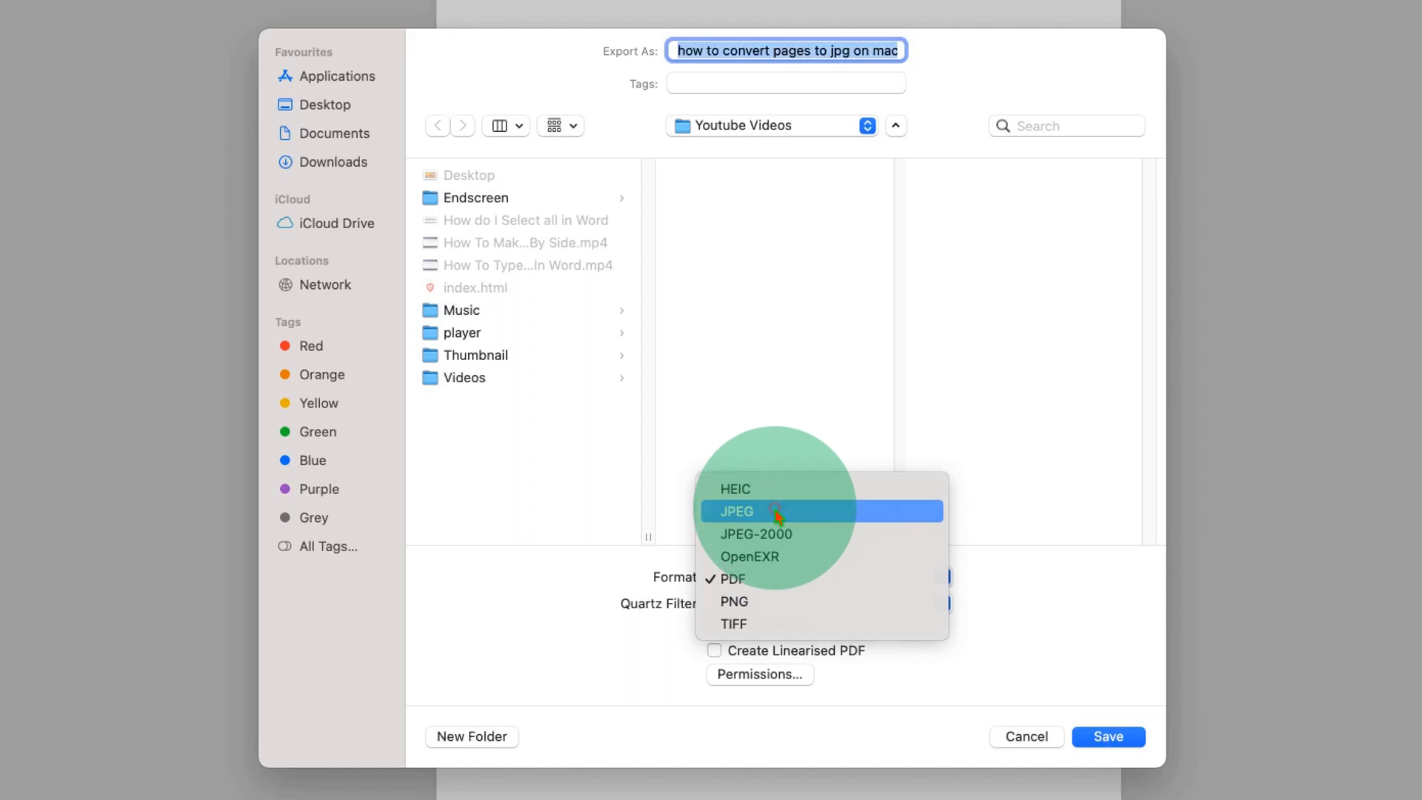
- Save the page as a JPEG at best quality, 100 pixels/inch, in the Youtube Videos folder
{"action": "left_click", "coordinate": [757, 511]}
{"action": "type", "text": "100"}
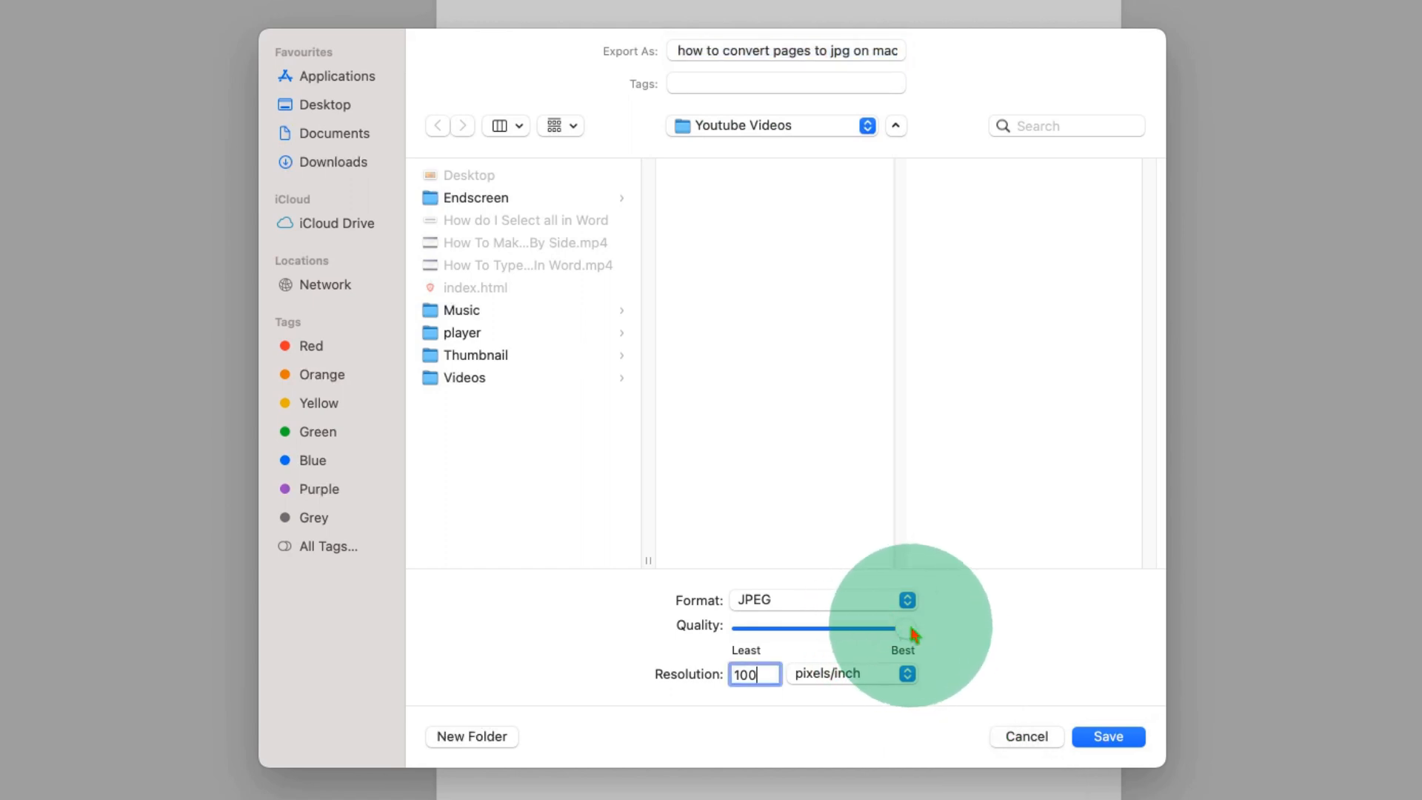
{"action": "left_click", "coordinate": [907, 674]}
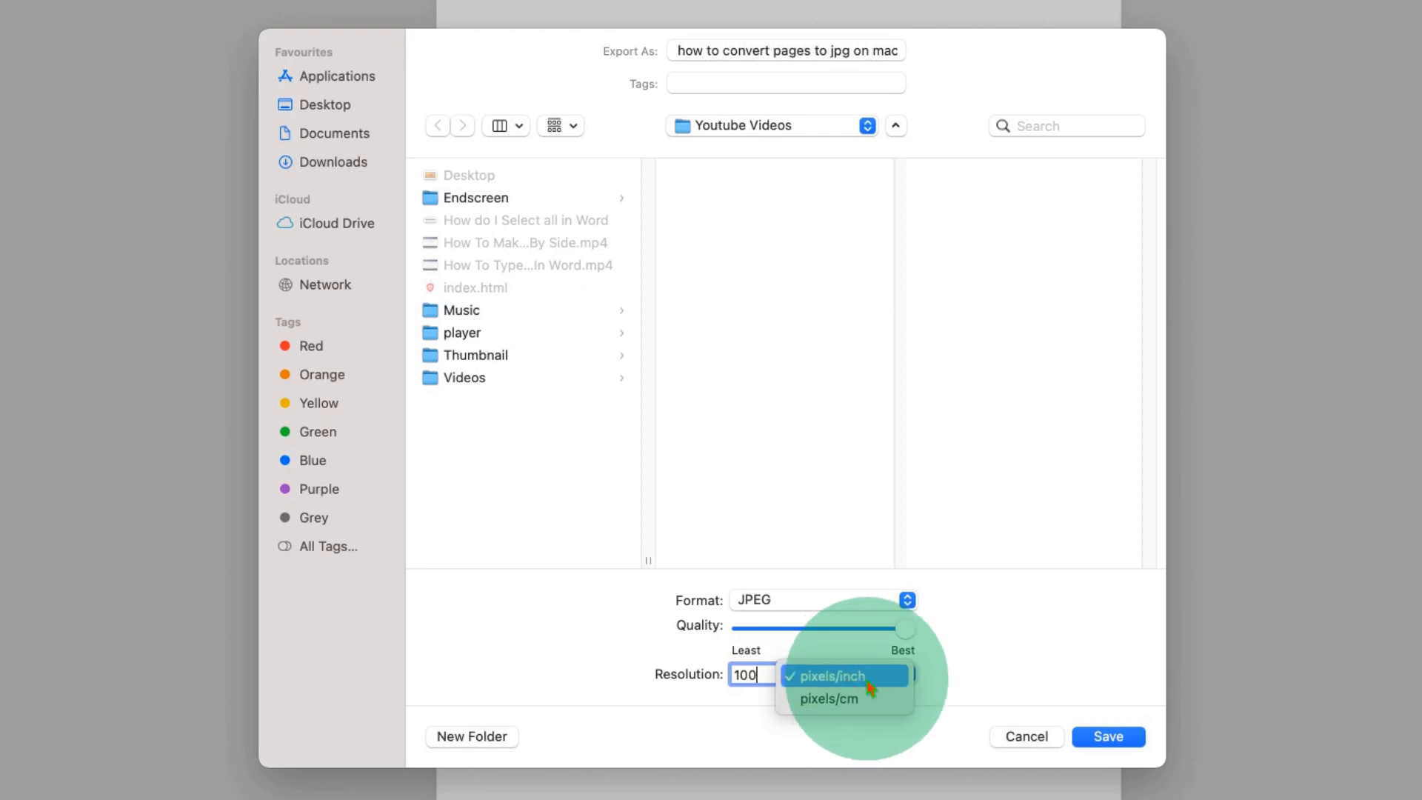
{"action": "left_click", "coordinate": [829, 675]}
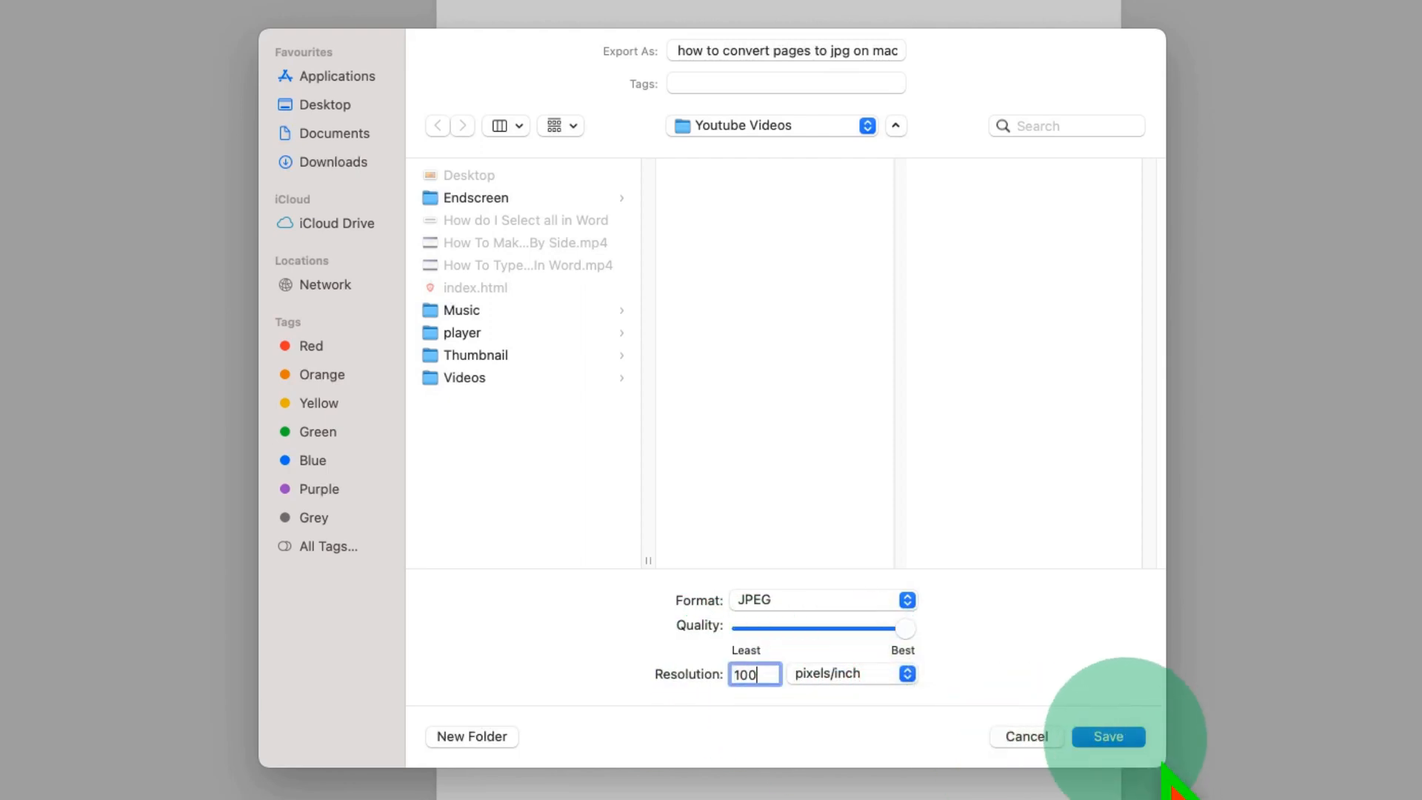
{"action": "left_click", "coordinate": [1107, 736]}
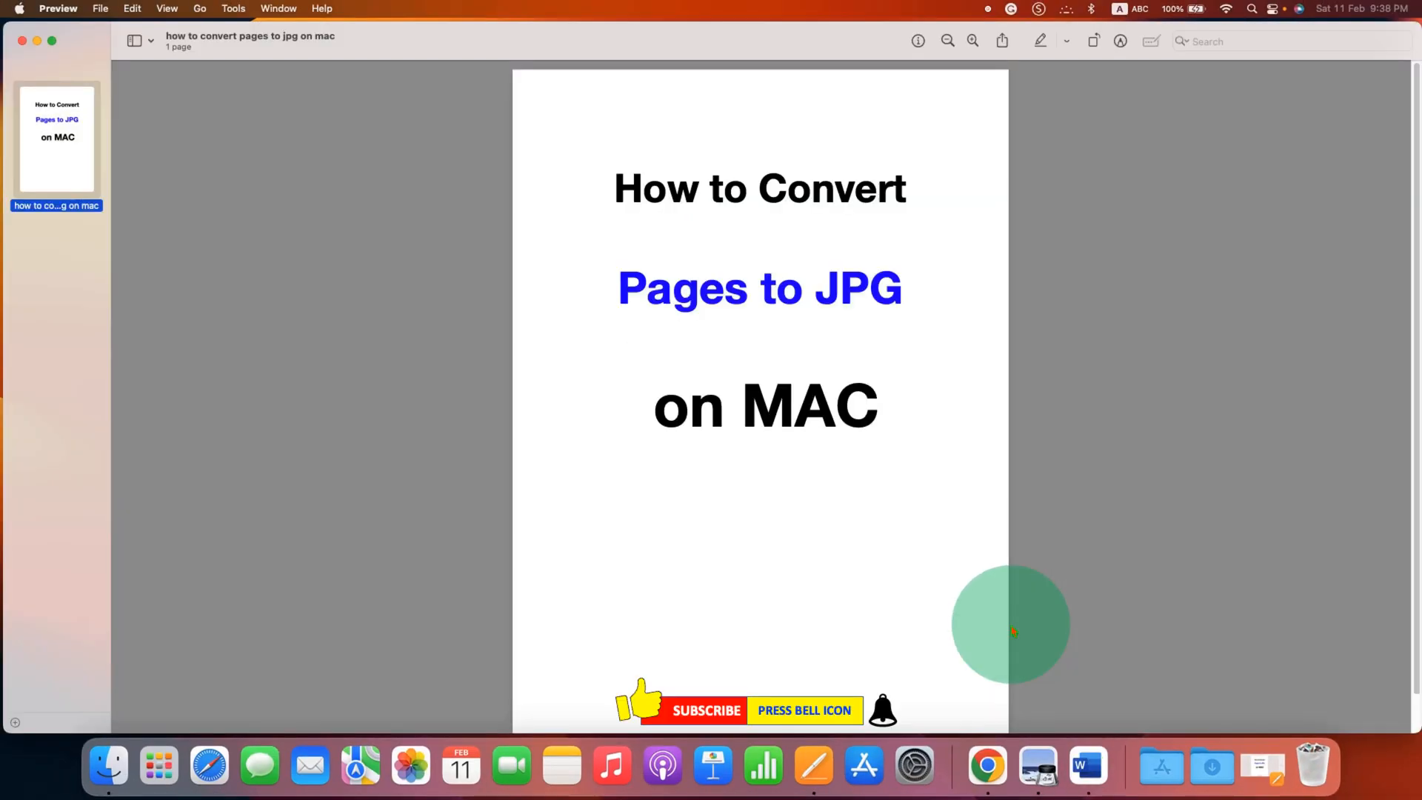